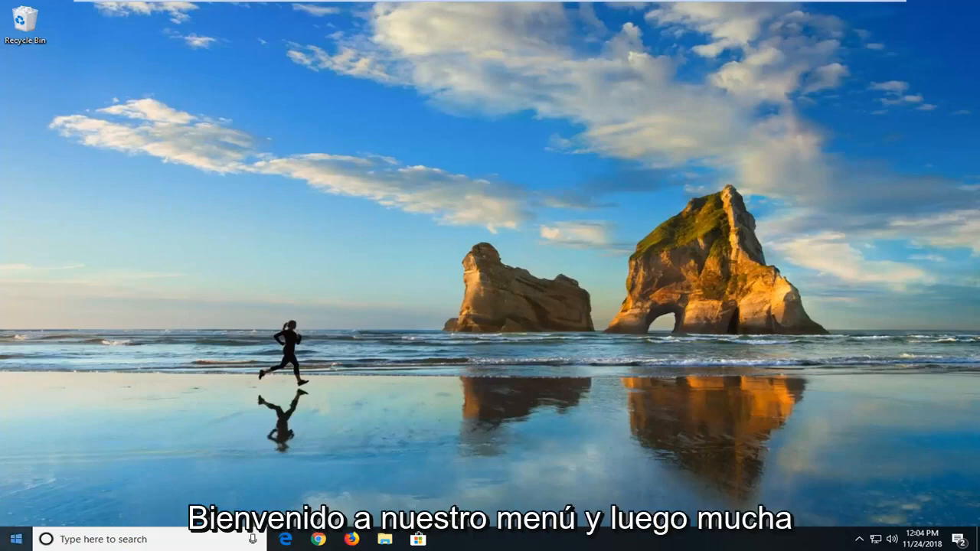
- Open the Start menu from the taskbar's Start button
{"action": "left_click", "coordinate": [15, 539]}
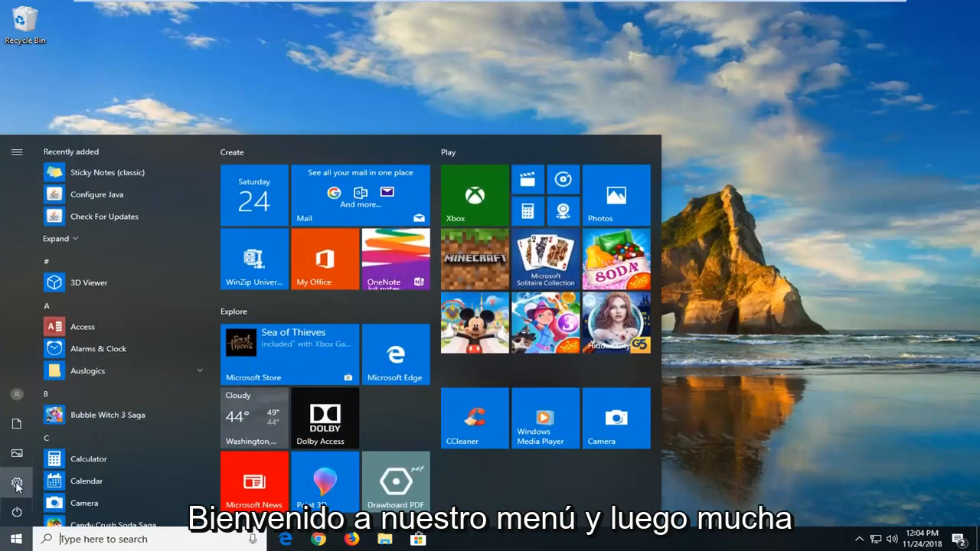
{"action": "mouse_move", "coordinate": [17, 484]}
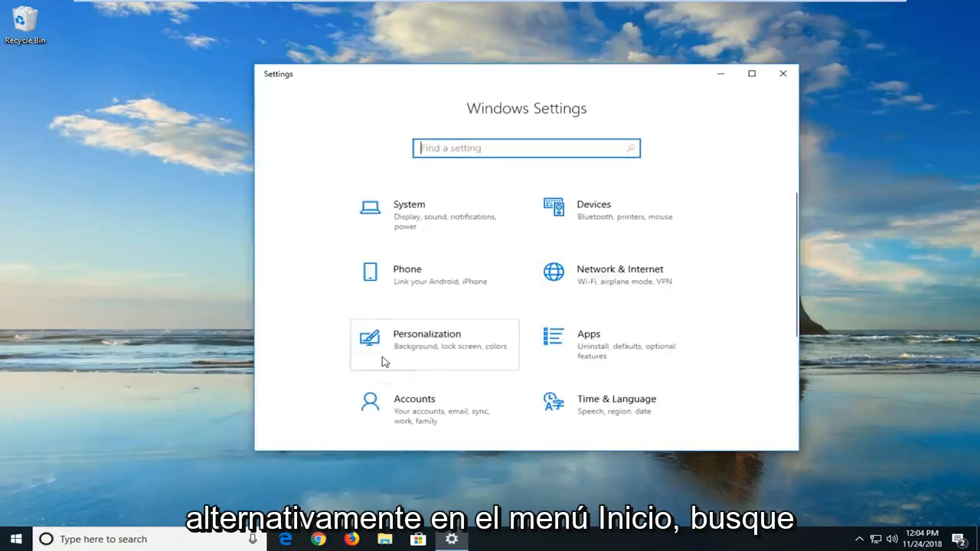
{"action": "left_click", "coordinate": [16, 539]}
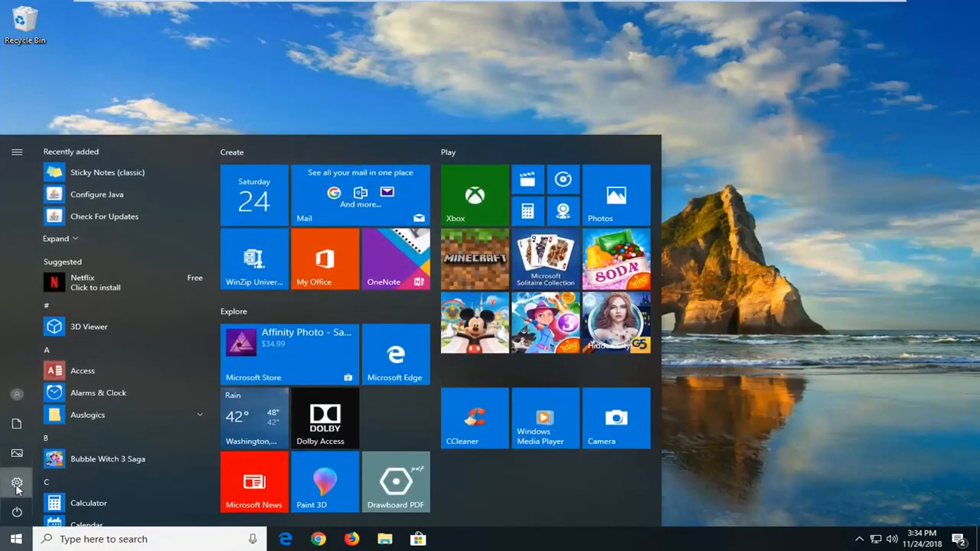
- Launch Windows Settings from the Start menu and go to the Devices section
{"action": "left_click", "coordinate": [17, 484]}
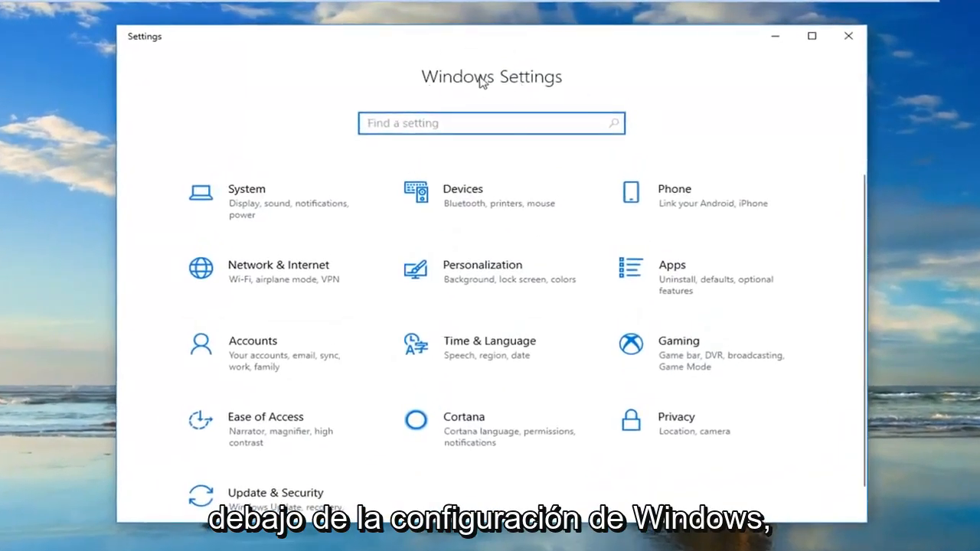
{"action": "mouse_move", "coordinate": [484, 202]}
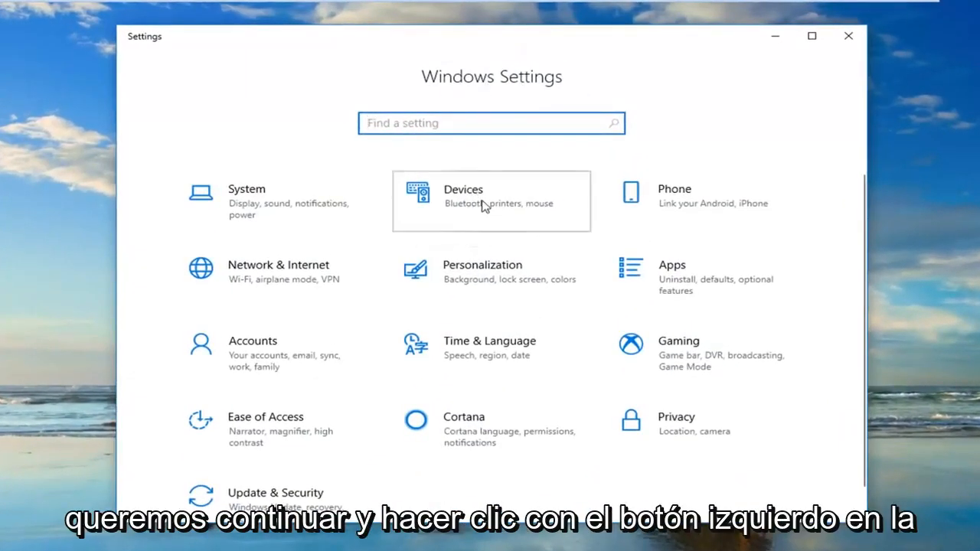
{"action": "left_click", "coordinate": [490, 201]}
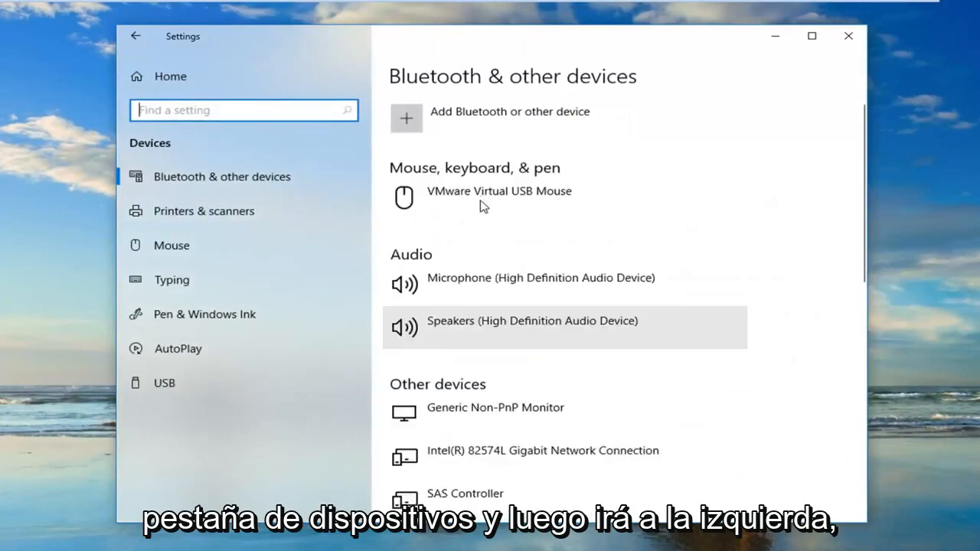
- Go to Typing under Devices and follow the Advanced keyboard settings link
{"action": "left_click", "coordinate": [172, 280]}
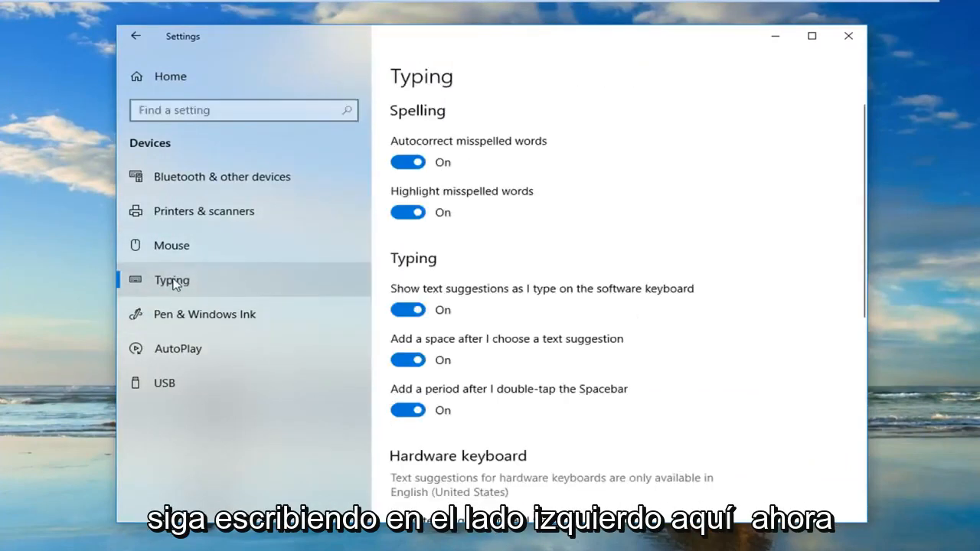
{"action": "mouse_move", "coordinate": [594, 335]}
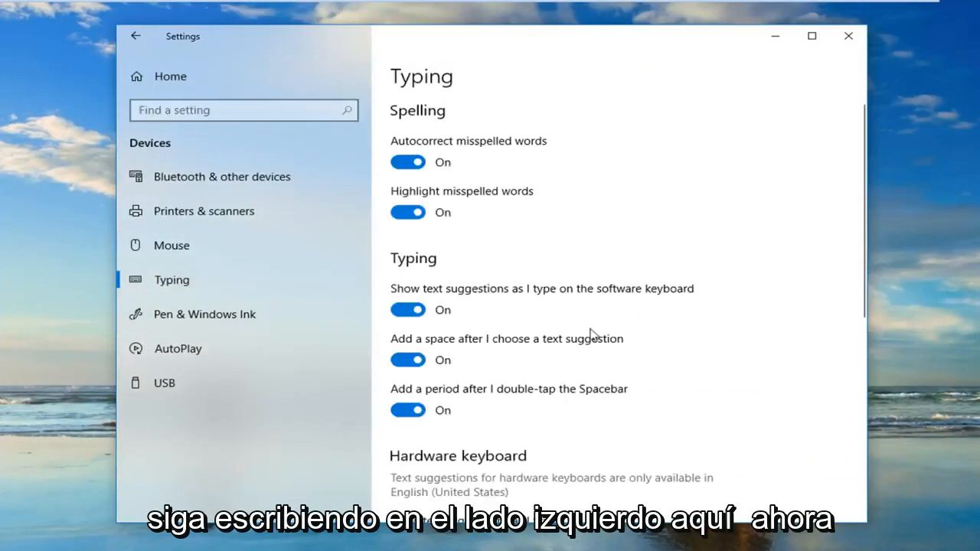
{"action": "scroll", "scroll_direction": "down", "scroll_amount": 3}
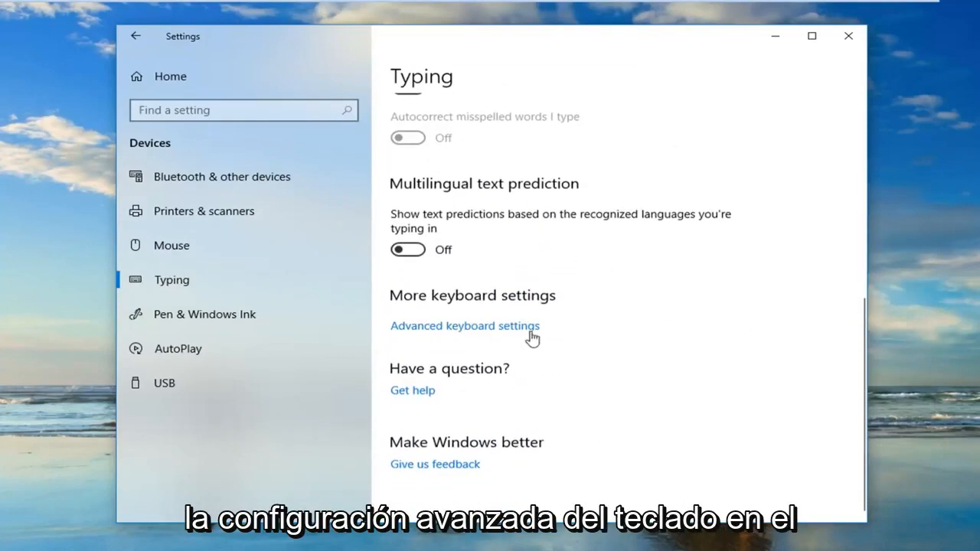
{"action": "left_click", "coordinate": [465, 326]}
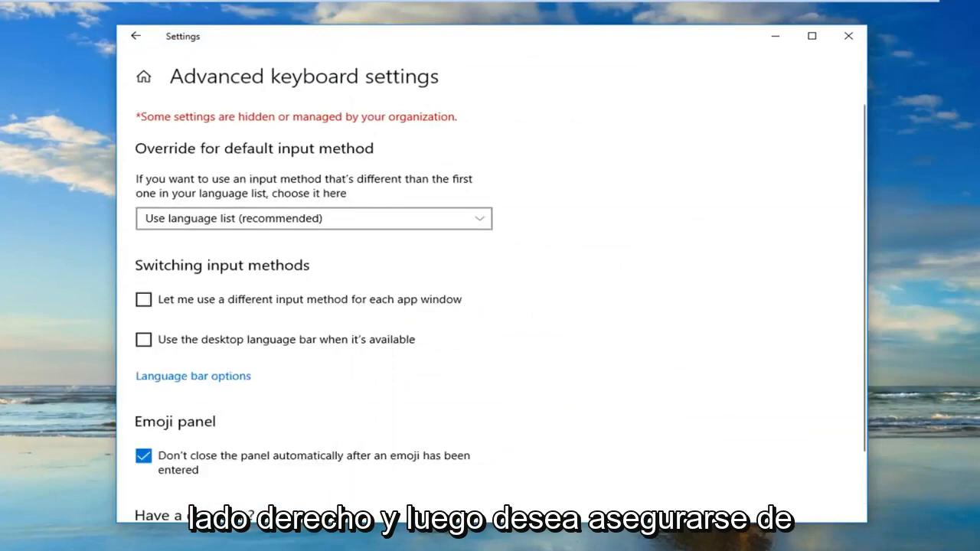
- Check 'Let me use a different input method for each app window' and close Settings
{"action": "left_click", "coordinate": [313, 218]}
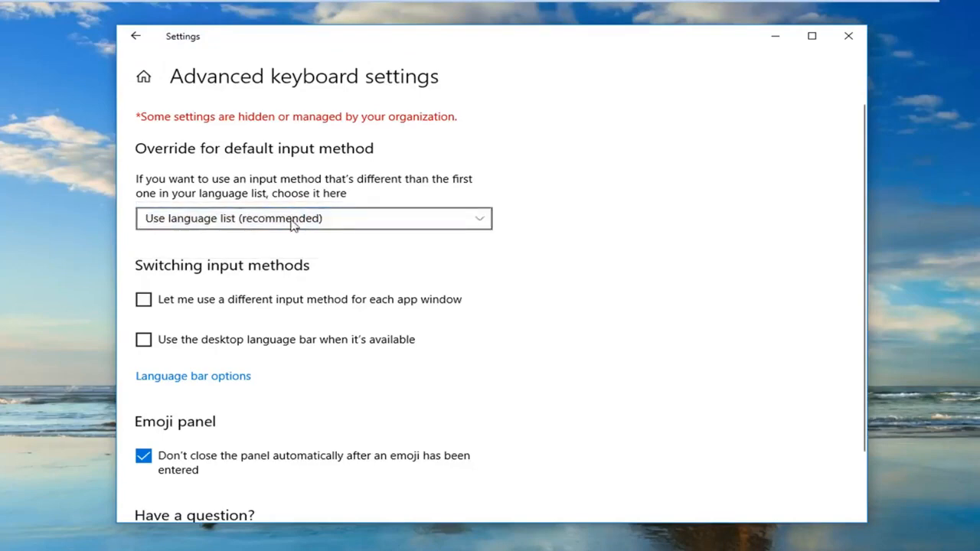
{"action": "mouse_move", "coordinate": [211, 280]}
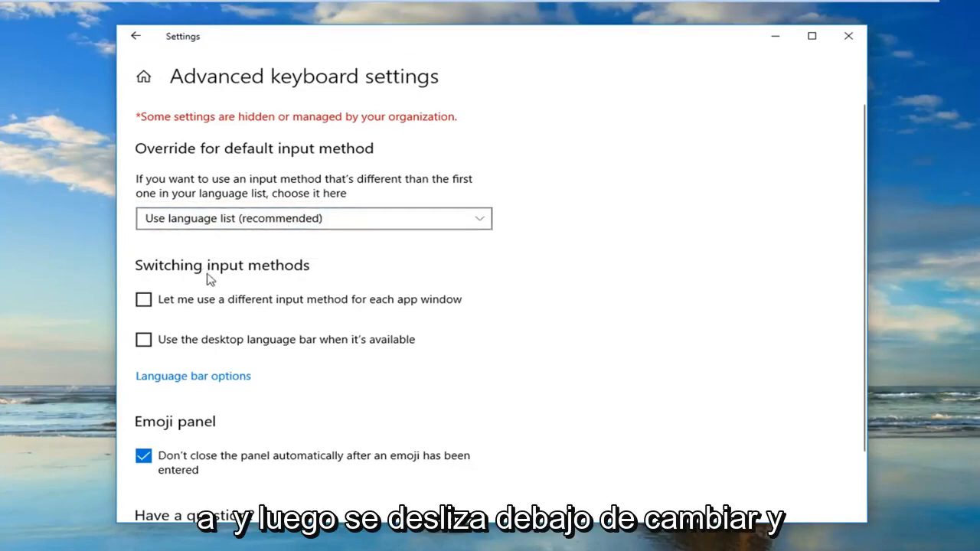
{"action": "left_click", "coordinate": [143, 299]}
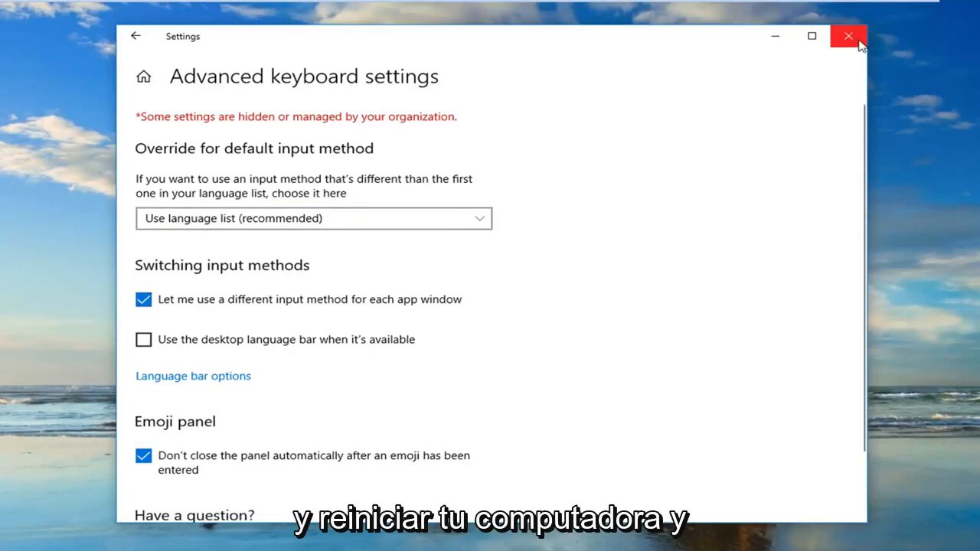
{"action": "left_click", "coordinate": [849, 36]}
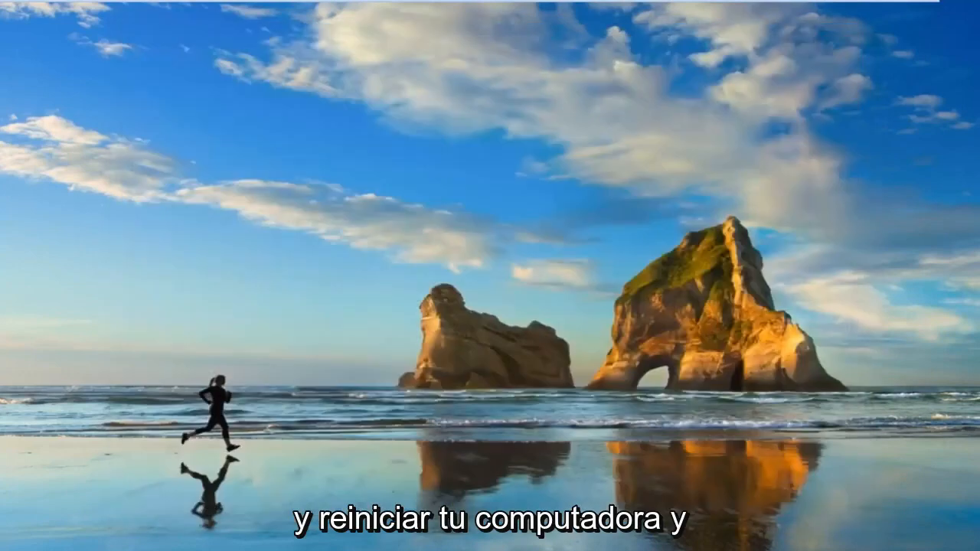